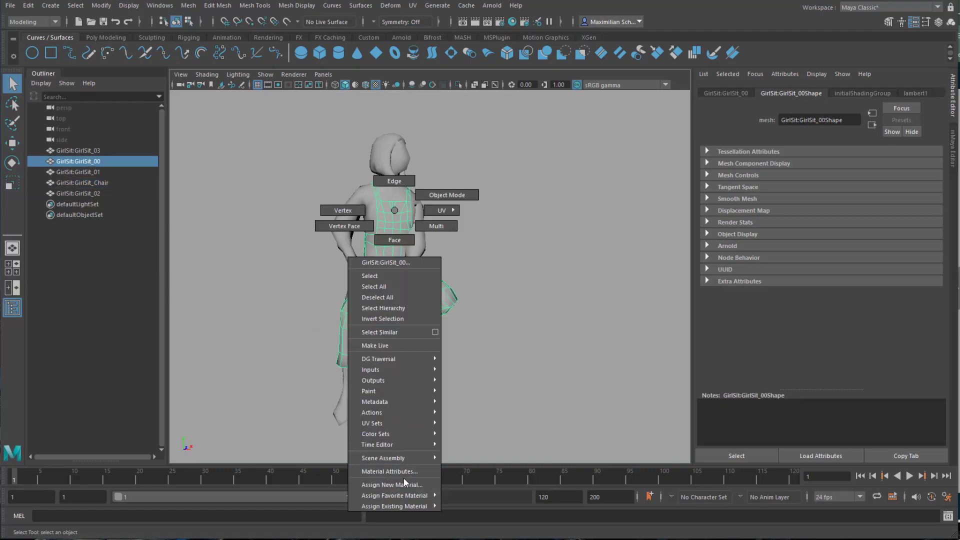
Assign new Lambert materials to the overalls (blue), shirt, hair and chair meshes.
left_click(392, 484)
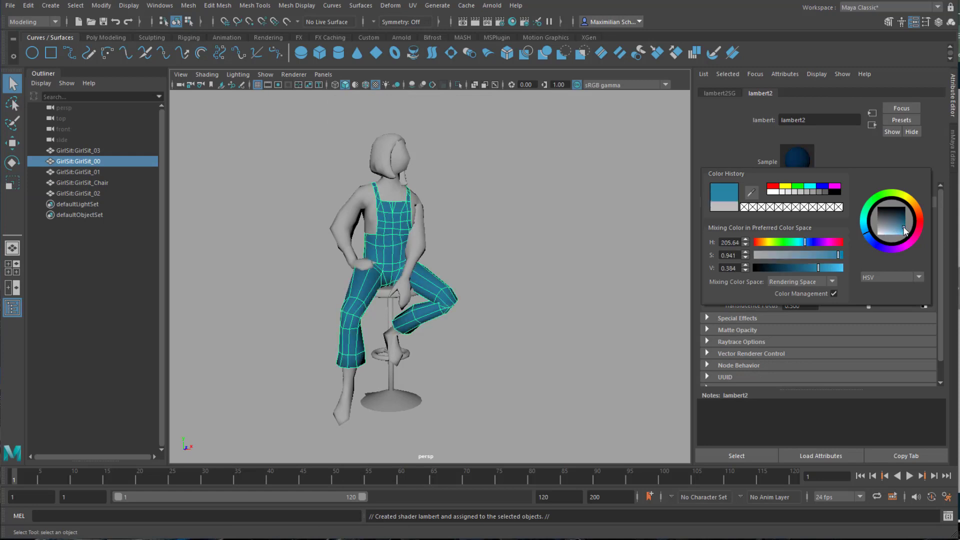
left_click(77, 150)
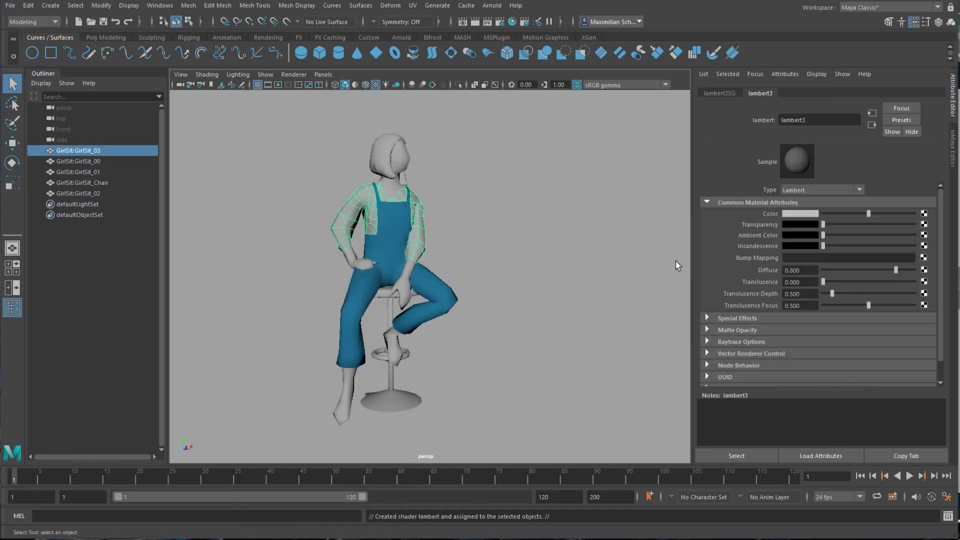
right_click(392, 190)
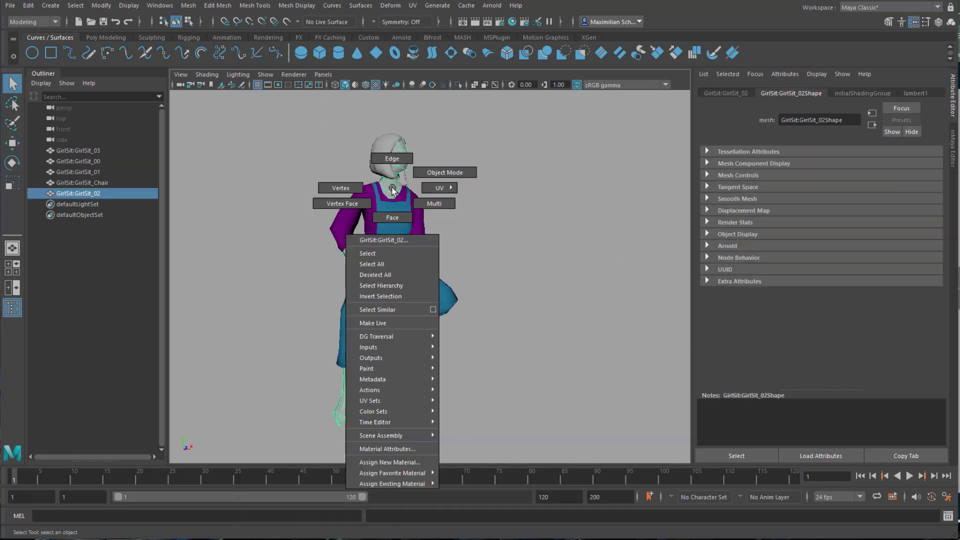
left_click(390, 462)
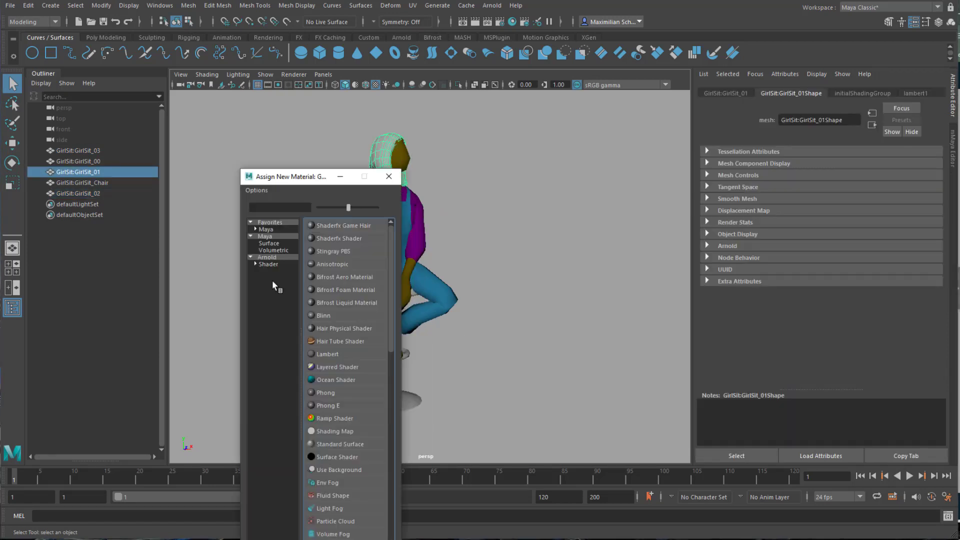
left_click(330, 354)
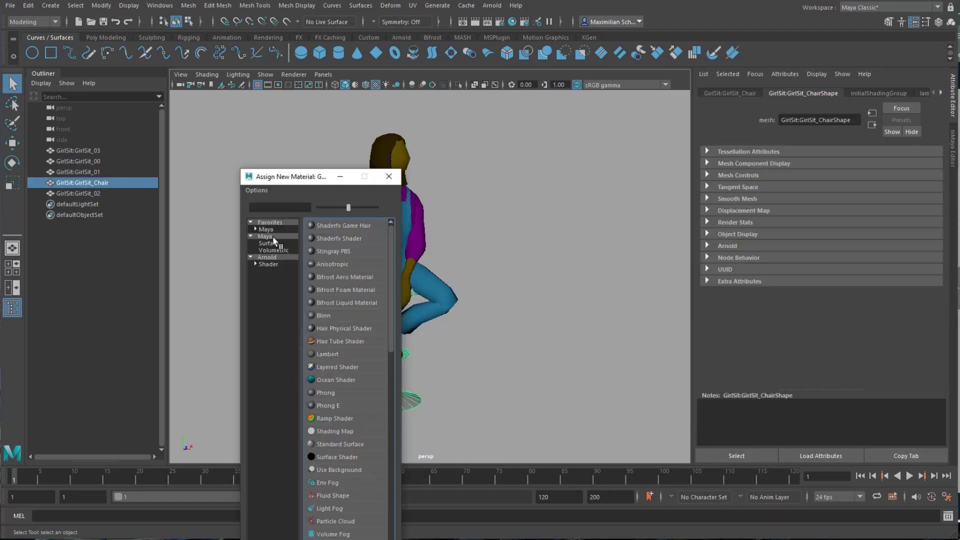
left_click(328, 354)
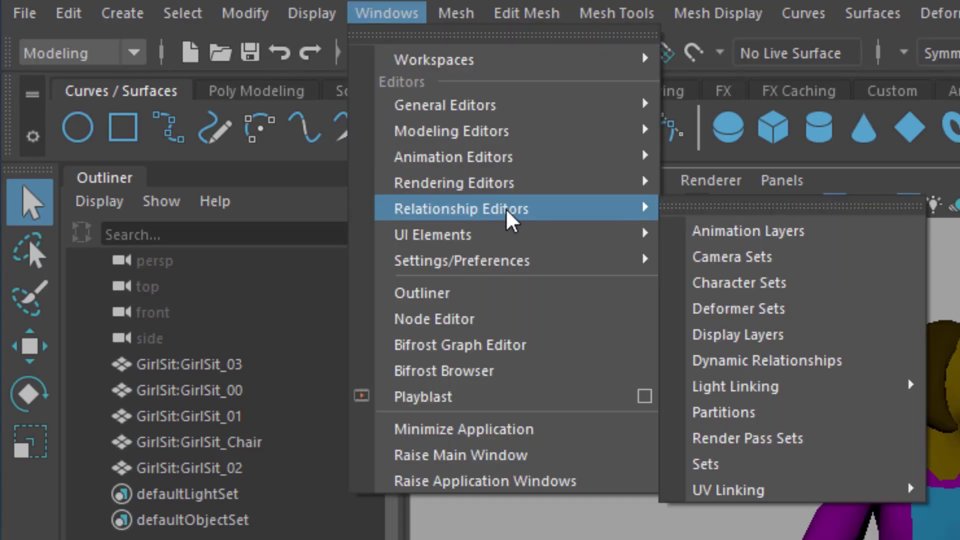
mouse_move(462, 260)
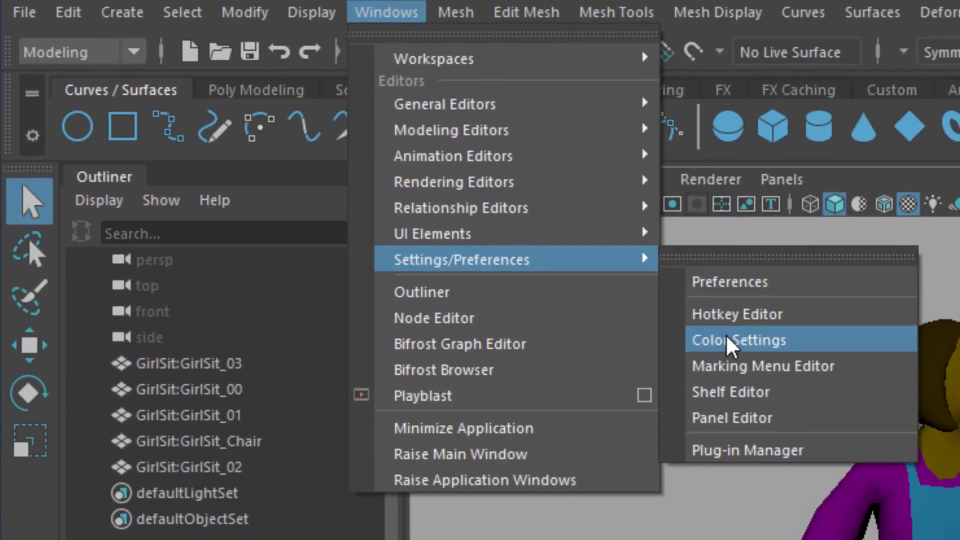
Set the linear working unit to meter in Preferences > Settings and close the window.
left_click(728, 281)
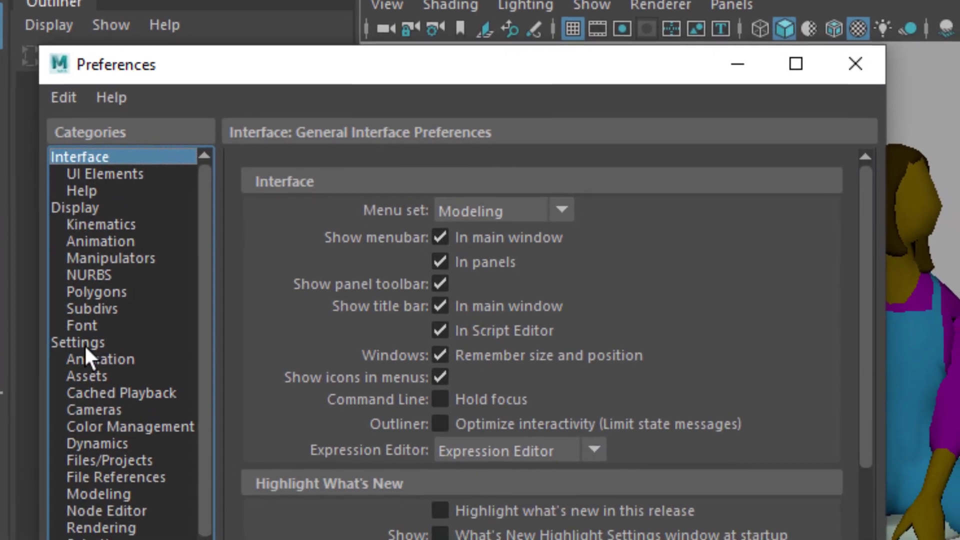
left_click(77, 342)
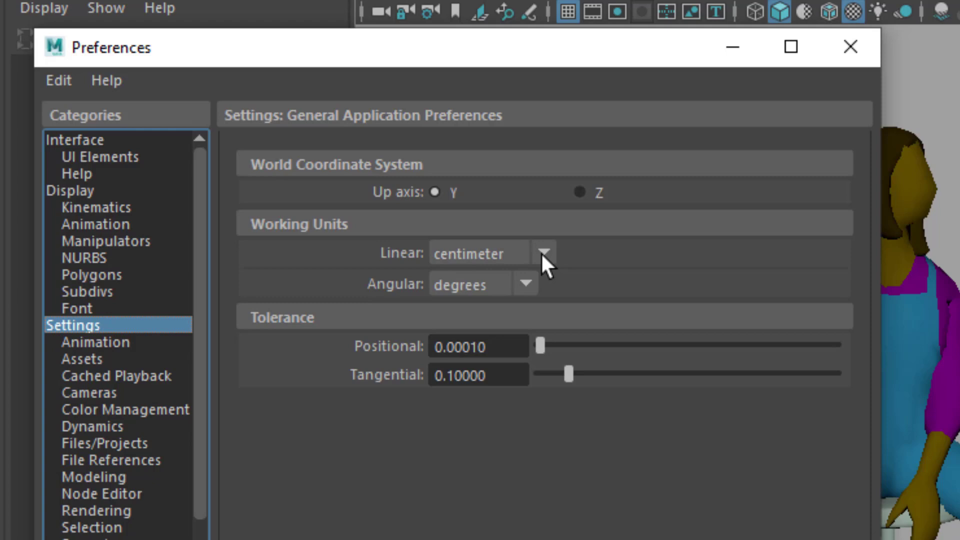
left_click(544, 252)
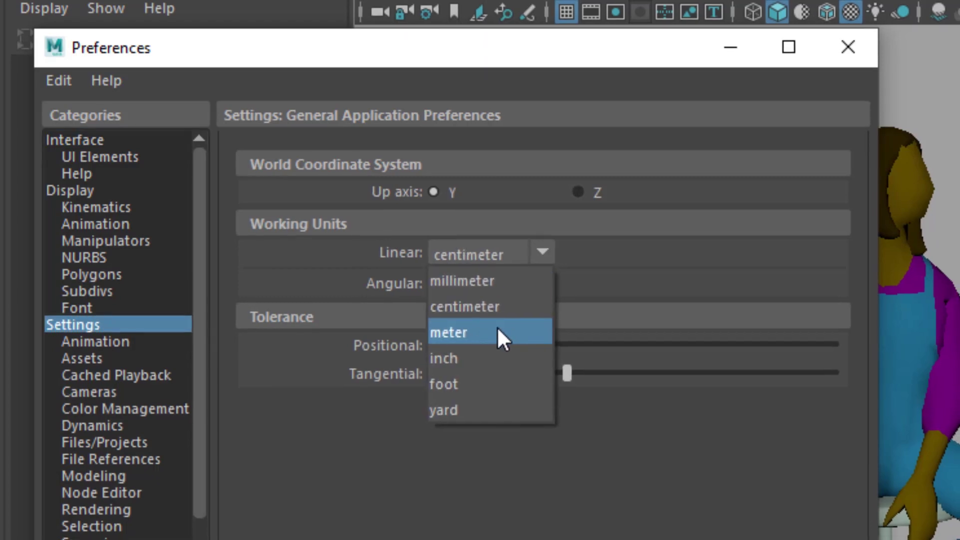
left_click(458, 332)
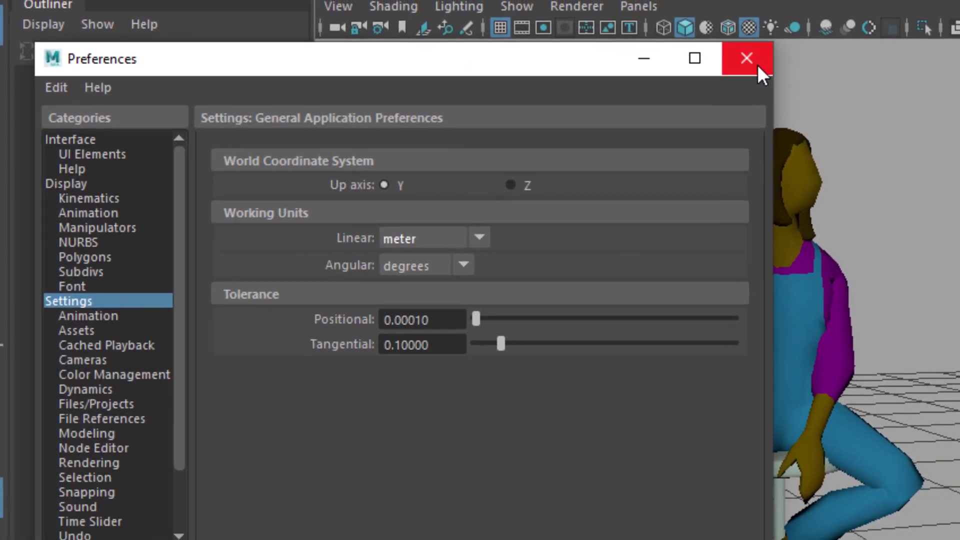
left_click(745, 58)
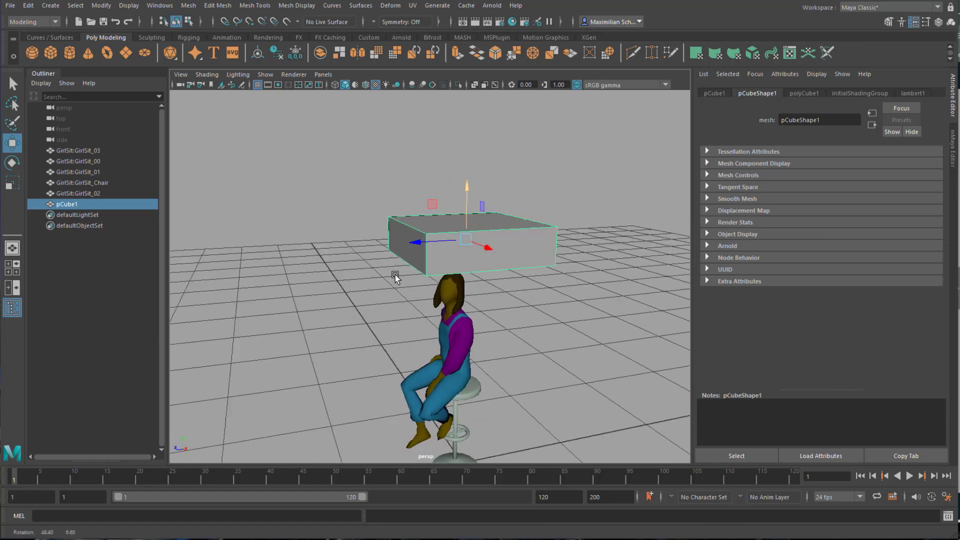
In the FX menu set, make the cube a Bifrost liquid with voxel display turned off.
left_click(50, 22)
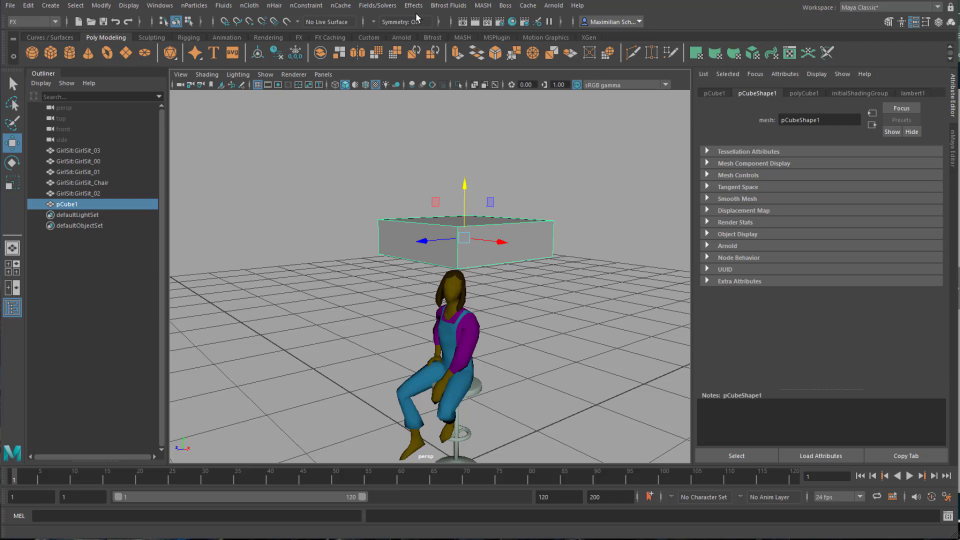
left_click(447, 5)
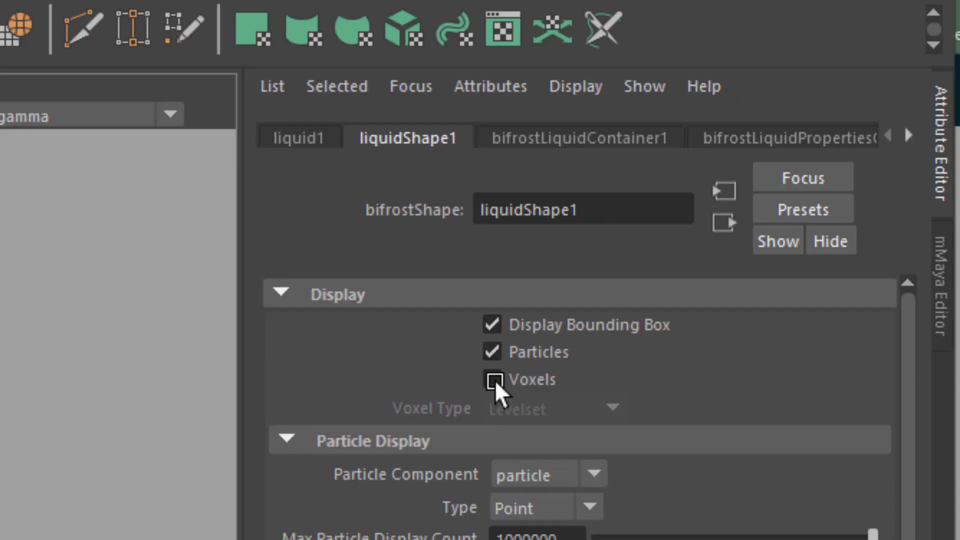
mouse_move(501, 402)
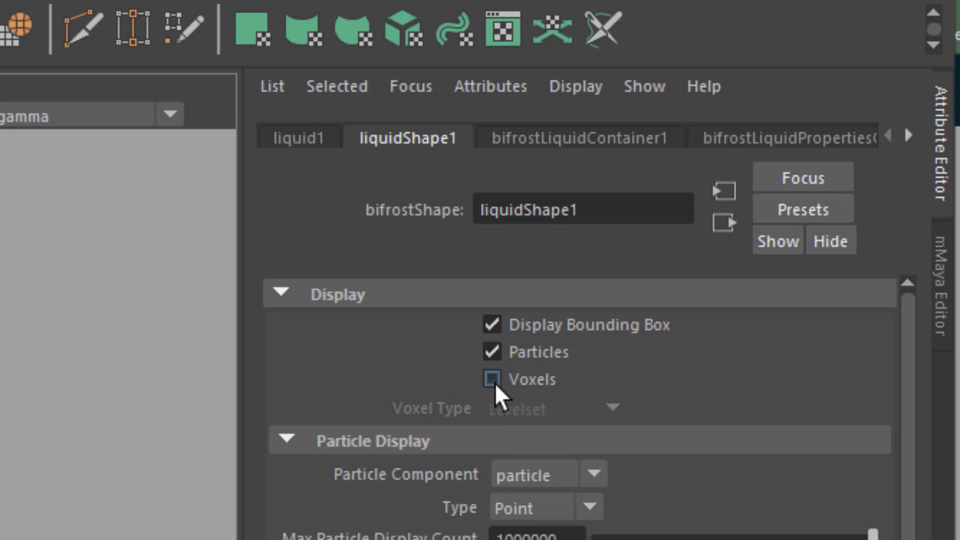
left_click(492, 380)
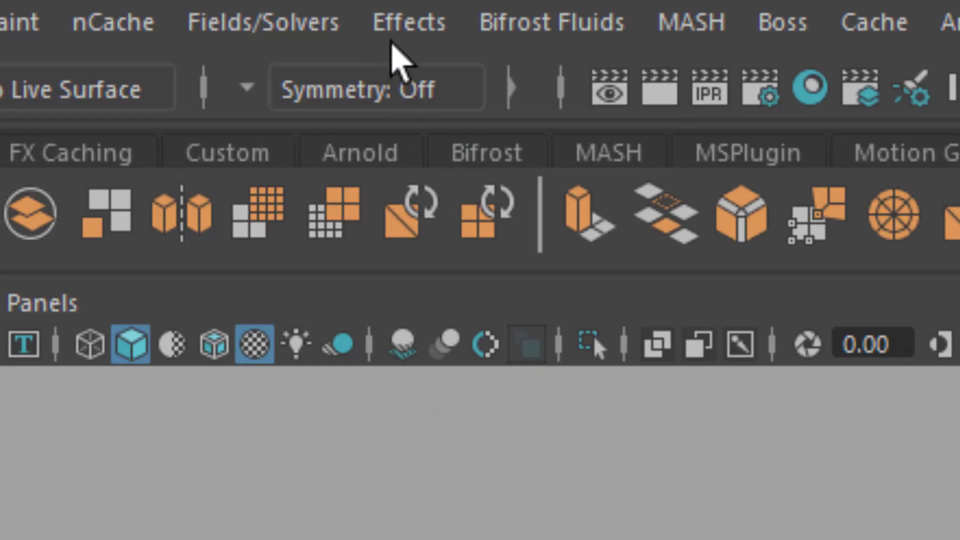
Add an emitter and kill plane to the liquid, then play and stop the splash simulation.
left_click(552, 22)
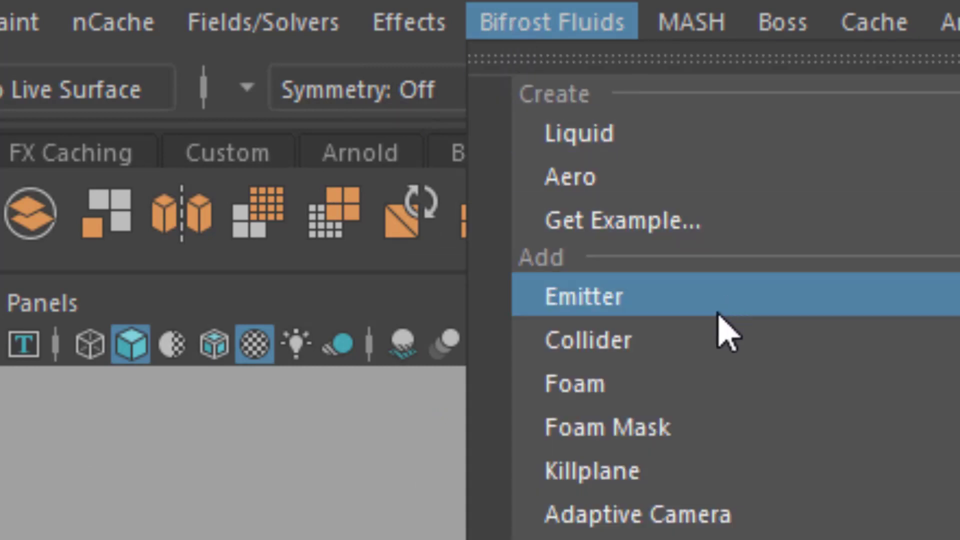
left_click(584, 297)
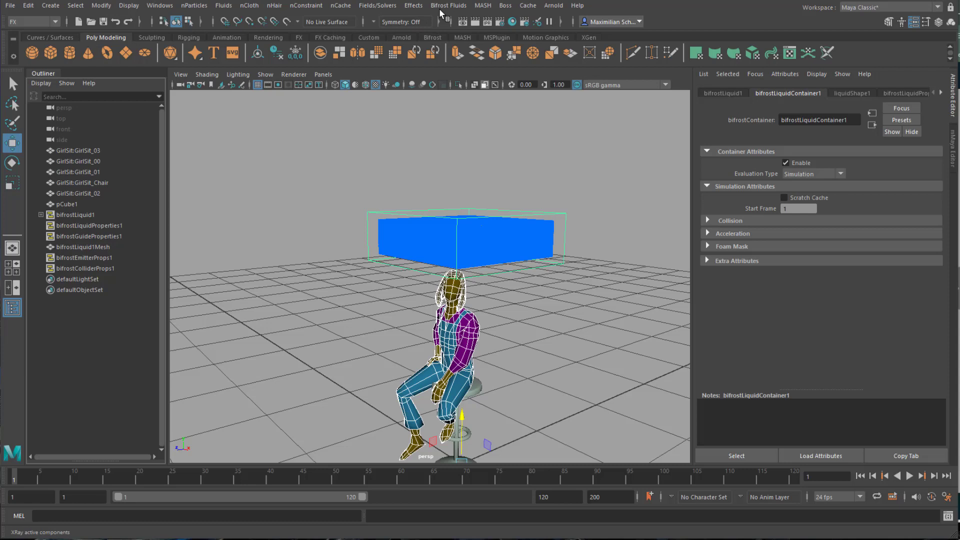
mouse_move(438, 141)
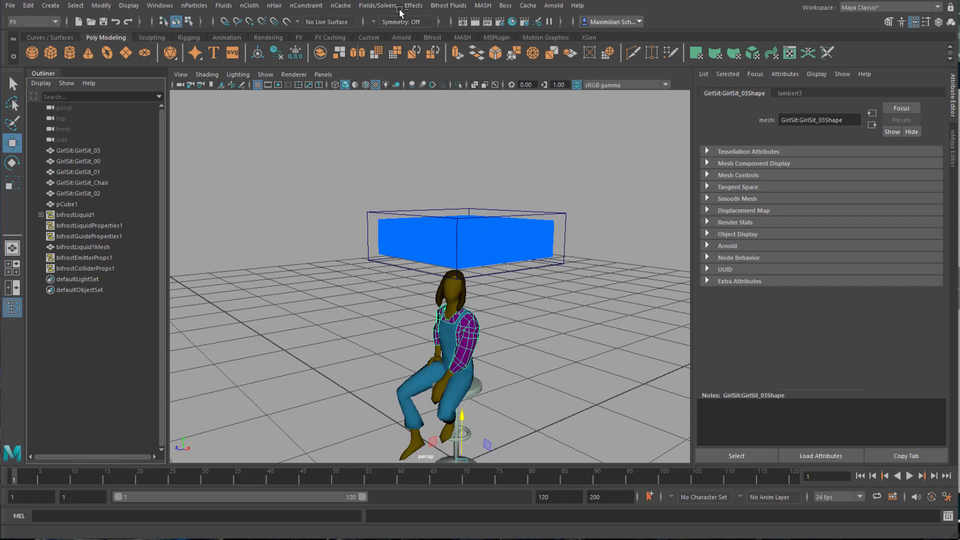
mouse_move(478, 15)
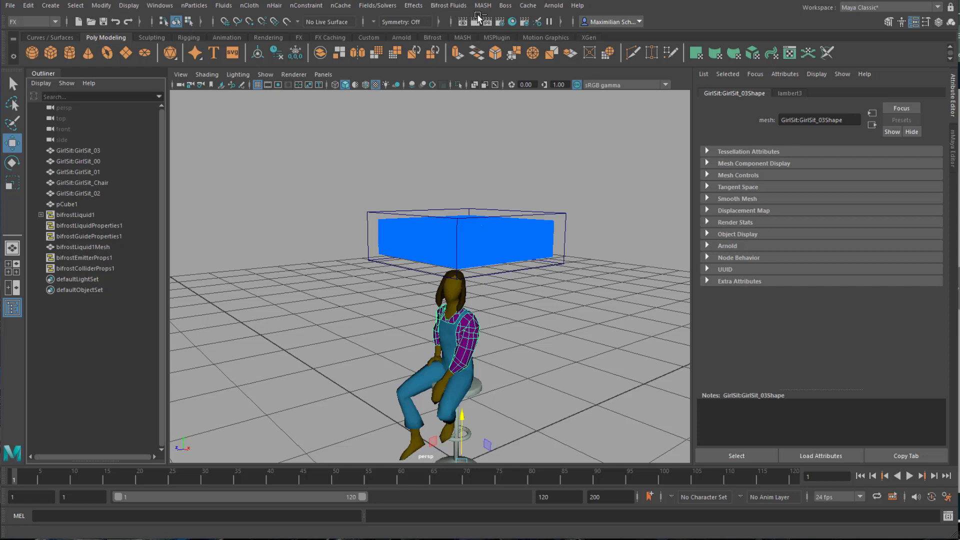
mouse_move(687, 152)
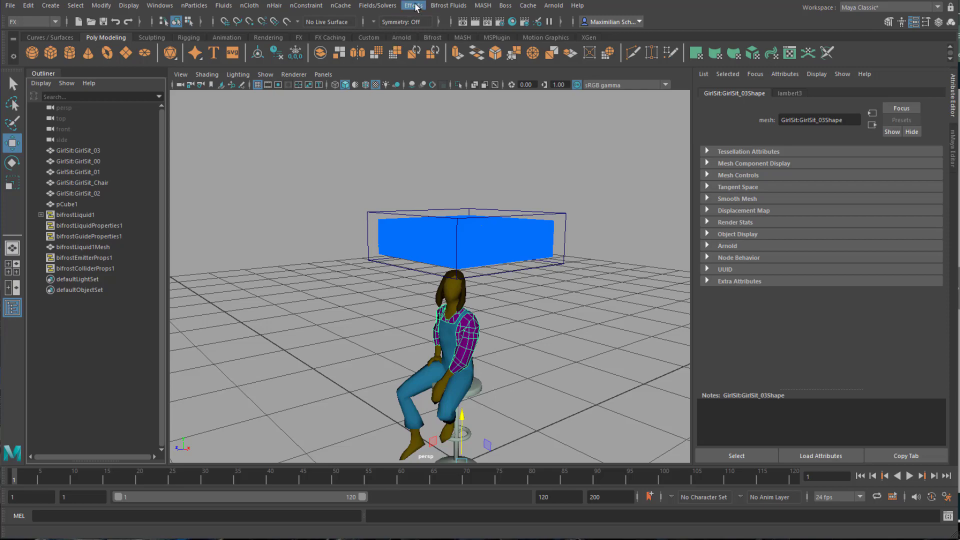
left_click(448, 5)
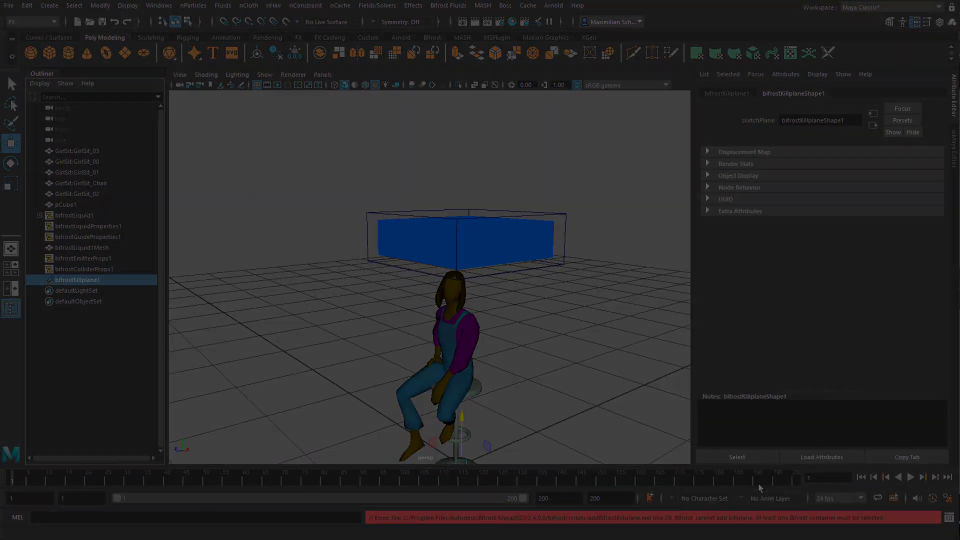
left_click(912, 477)
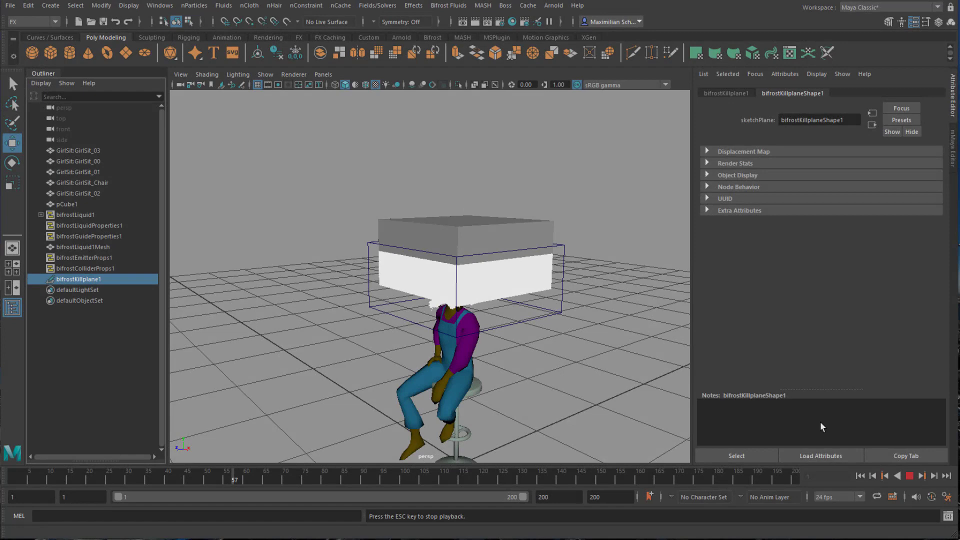
left_click(910, 477)
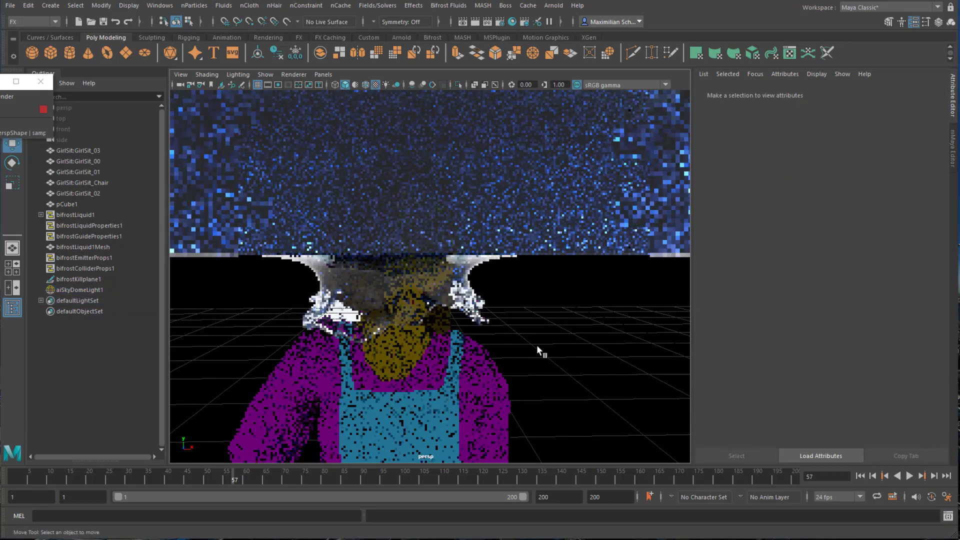
Adjust the viewport to frame the rendered splash over the girl.
left_click_drag(539, 350, 468, 377)
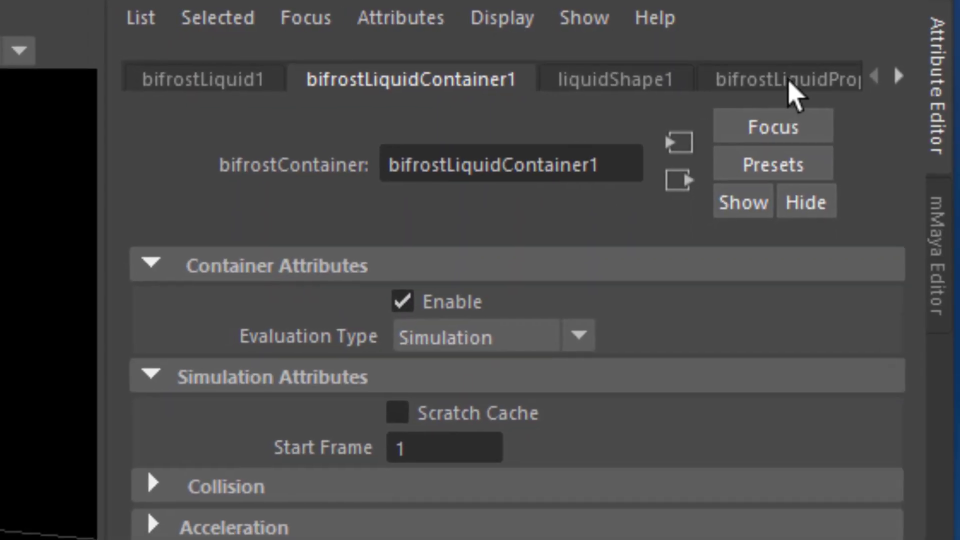
Check the 0.5 master voxel size in bifrostLiquidPropertiesContainer1 and scrub to an early splash frame.
left_click(787, 80)
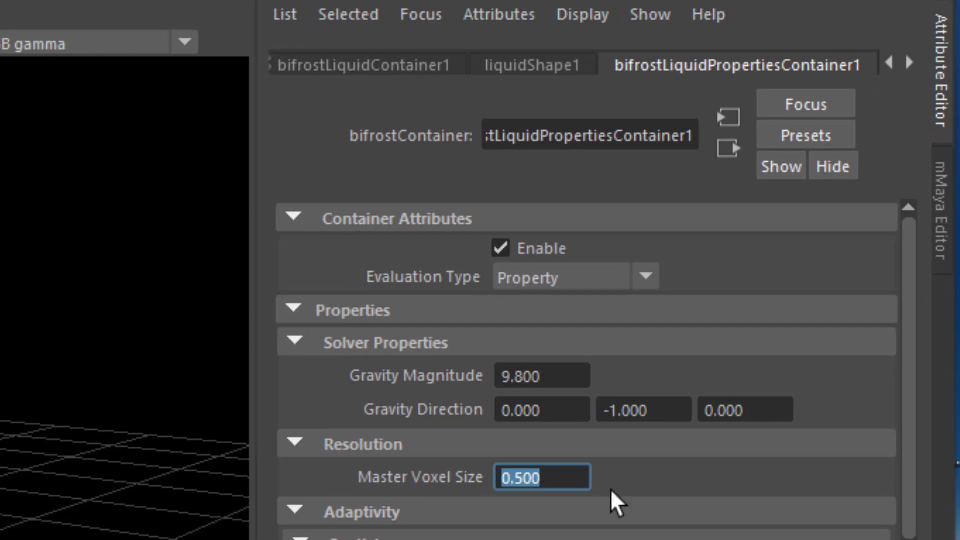
left_click(736, 65)
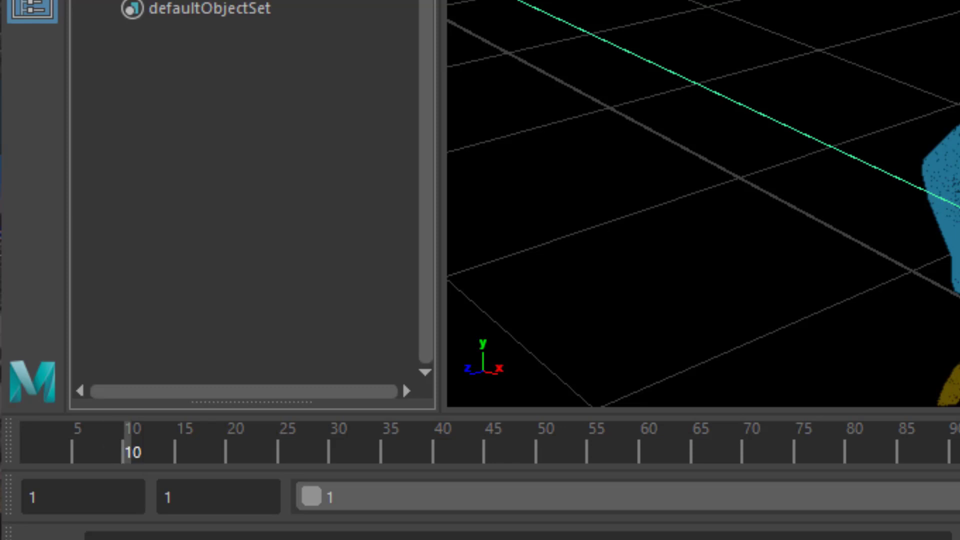
left_click(527, 450)
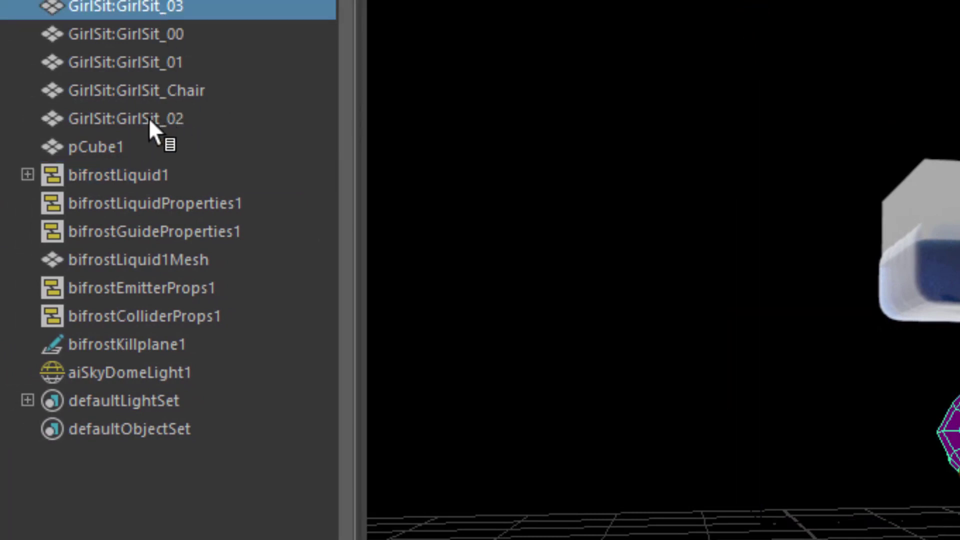
Paste the girl, chair and cube into a new scene past the student warning and scale the group to 0.03.
left_click(93, 146)
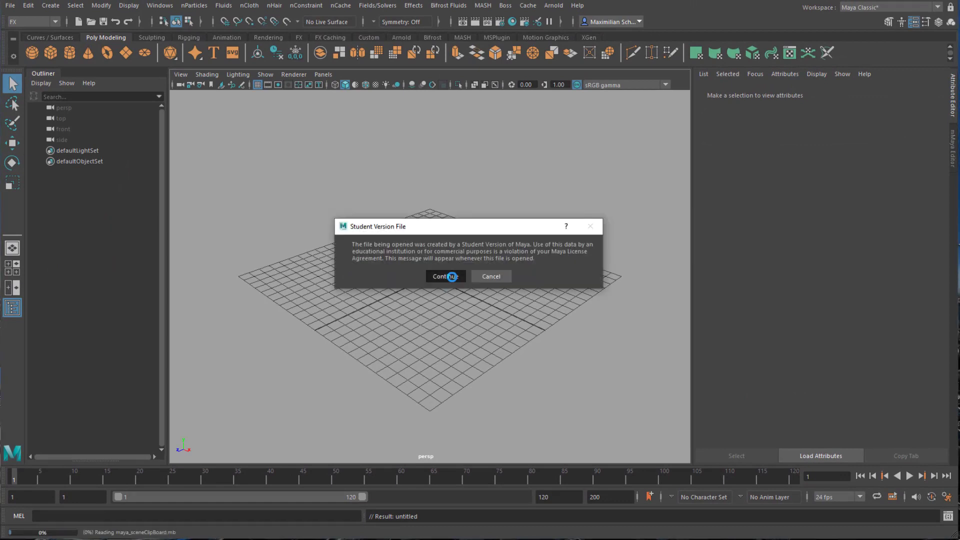
left_click(446, 275)
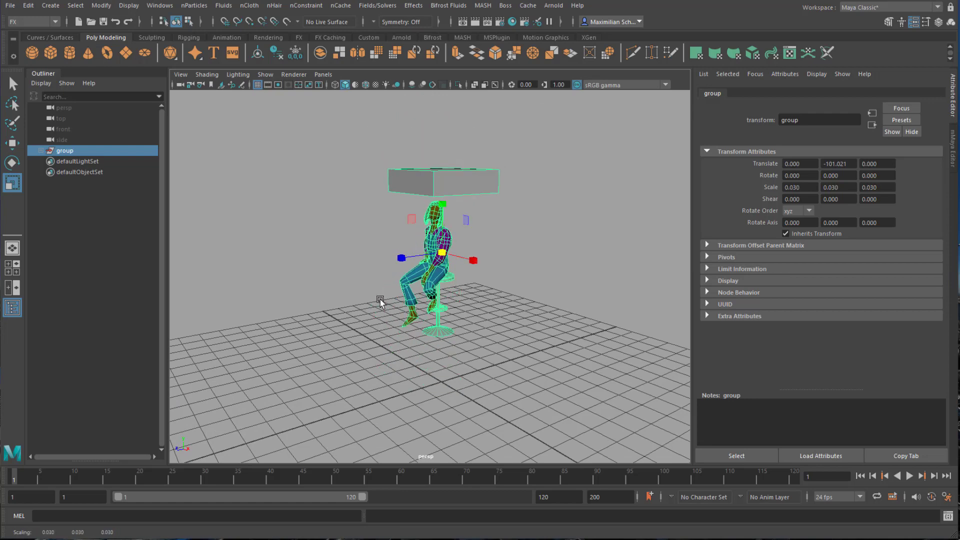
left_click_drag(380, 300, 447, 364)
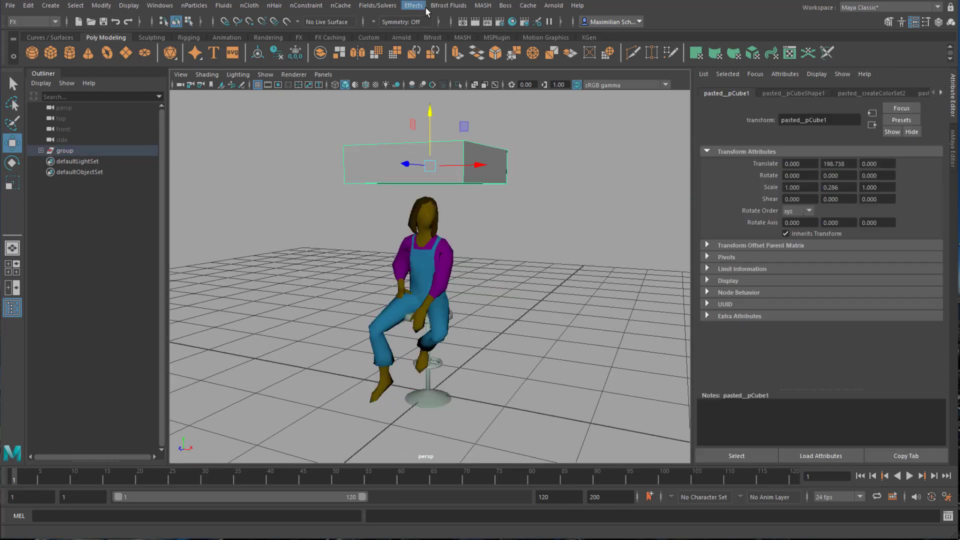
Create a Bifrost liquid from pasted__pCube1, rewind, and play it falling onto the girl.
left_click(448, 5)
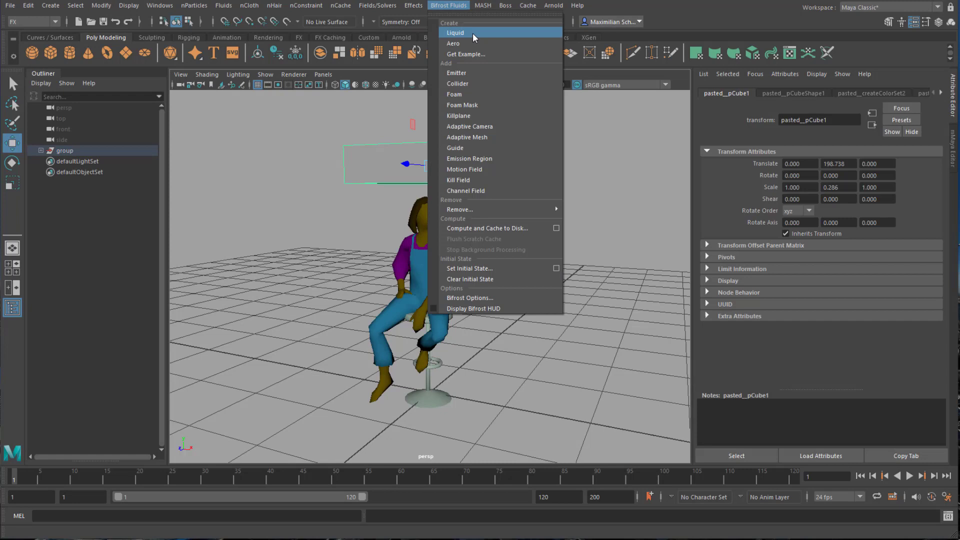
left_click(456, 32)
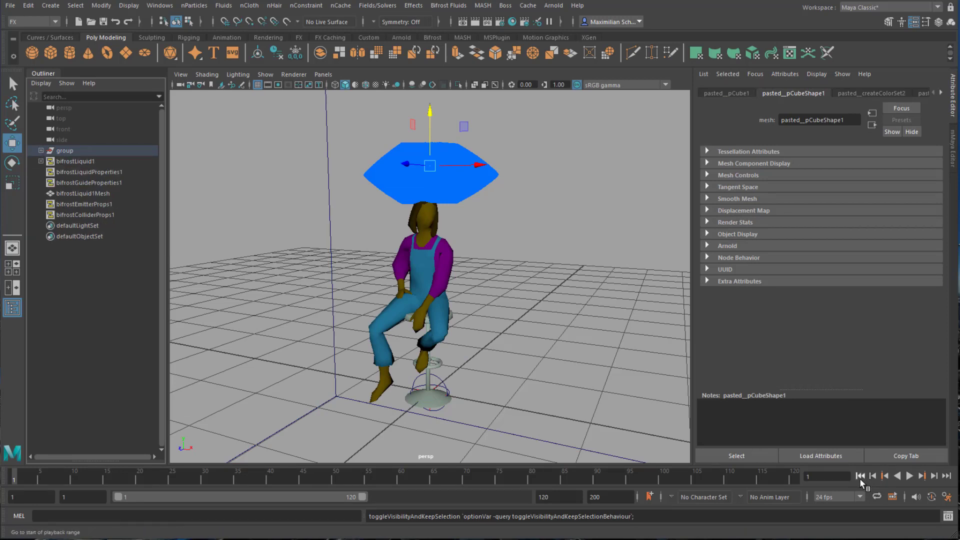
left_click(918, 484)
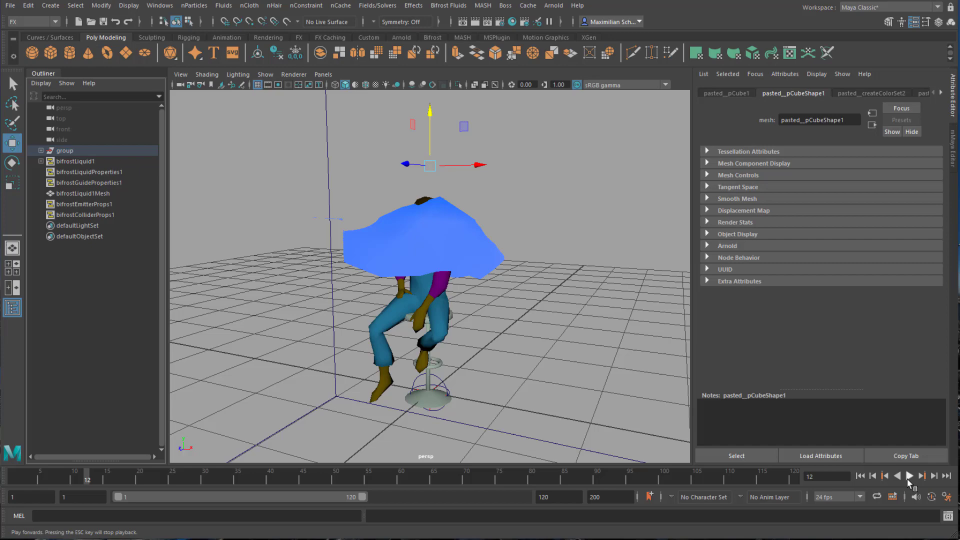
left_click(912, 479)
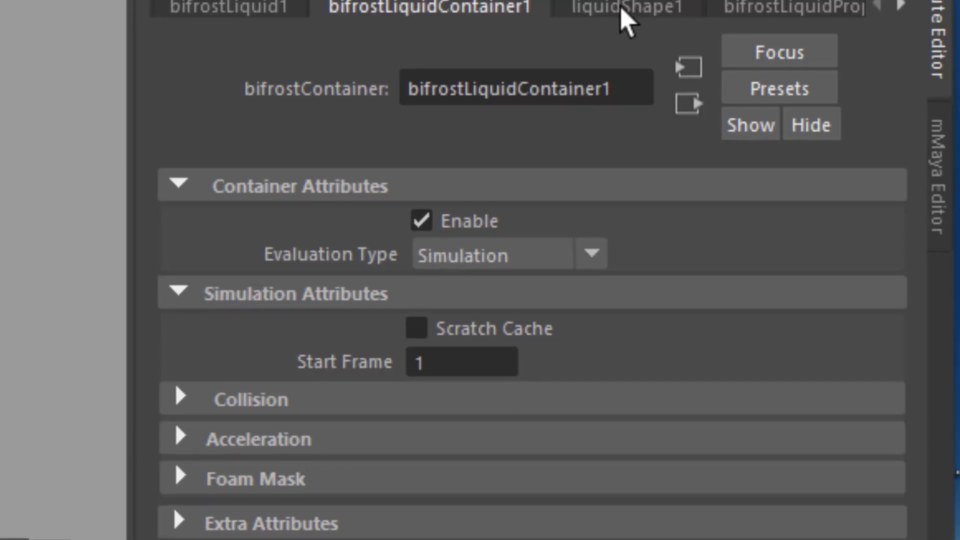
Set the liquid's Master Voxel Size to 0.050 and then 0.010 in the properties container.
left_click(627, 8)
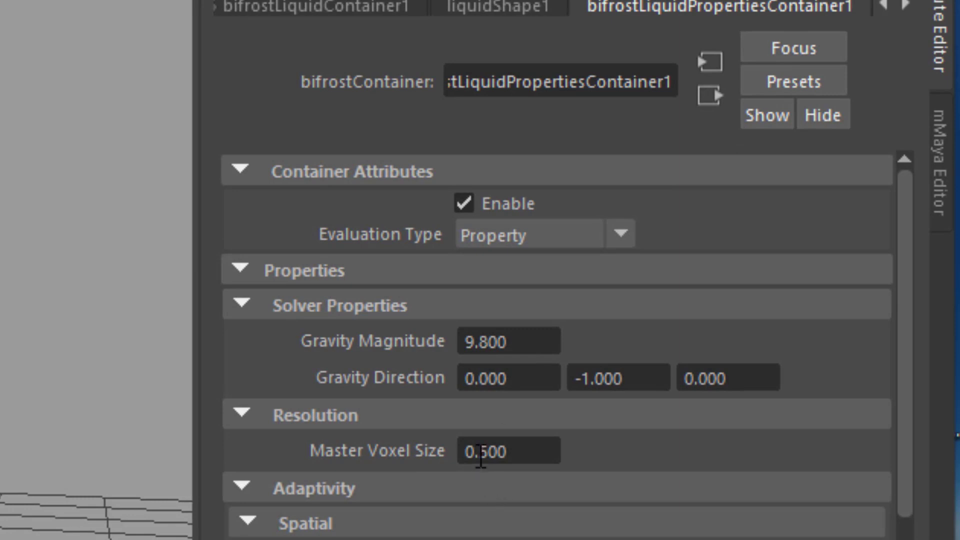
left_click(483, 450)
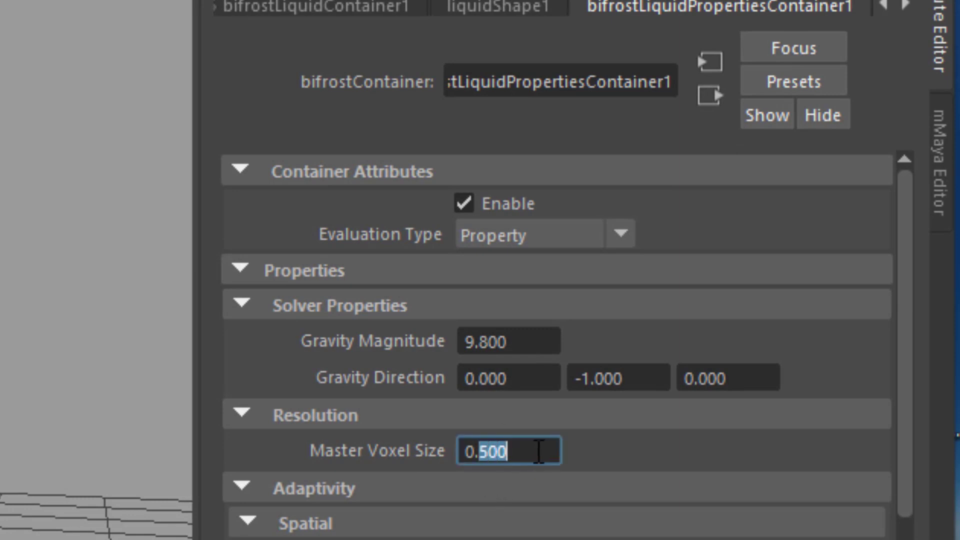
type("0.050")
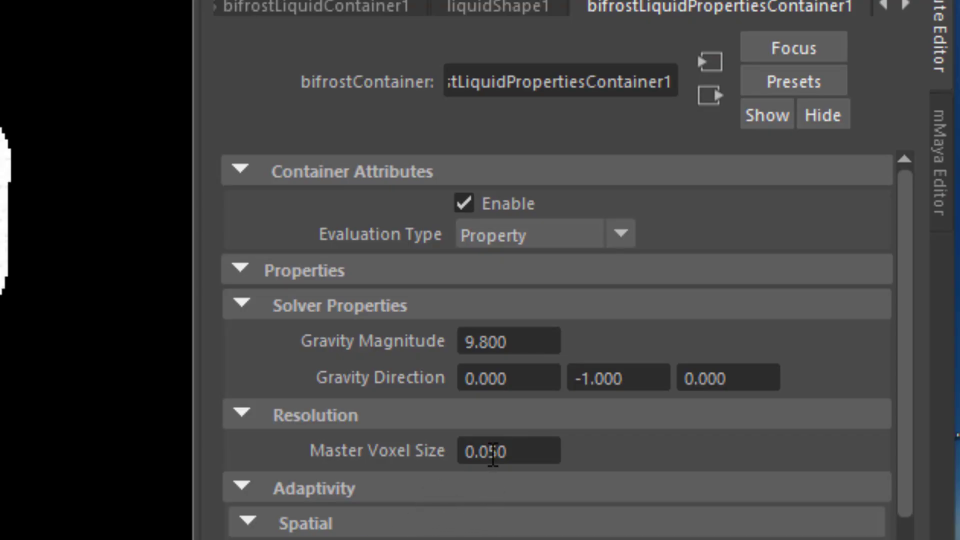
type("0.010")
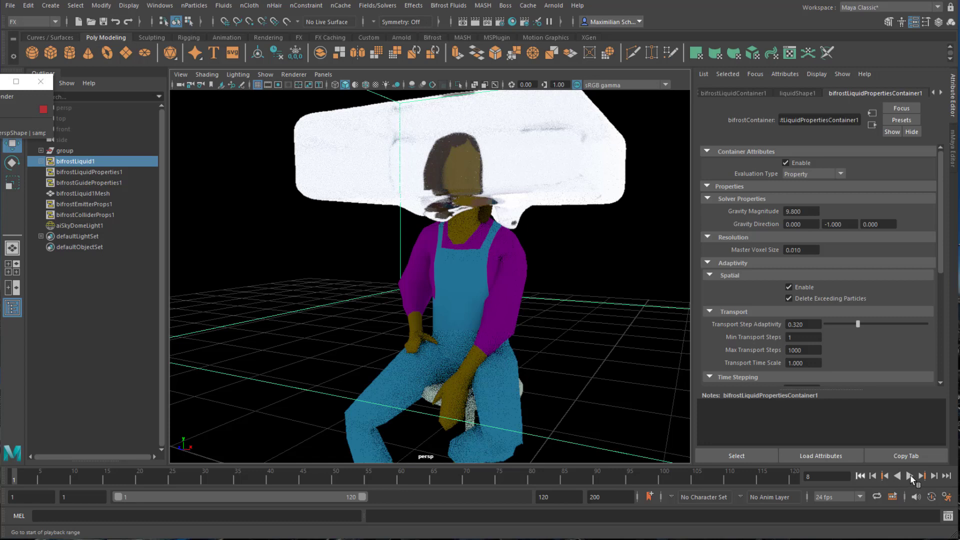
mouse_move(759, 426)
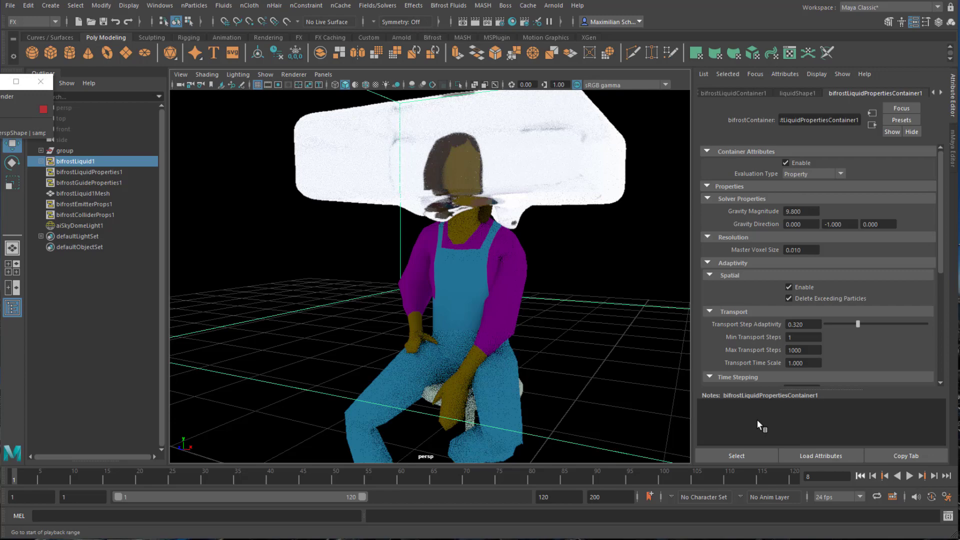
mouse_move(791, 432)
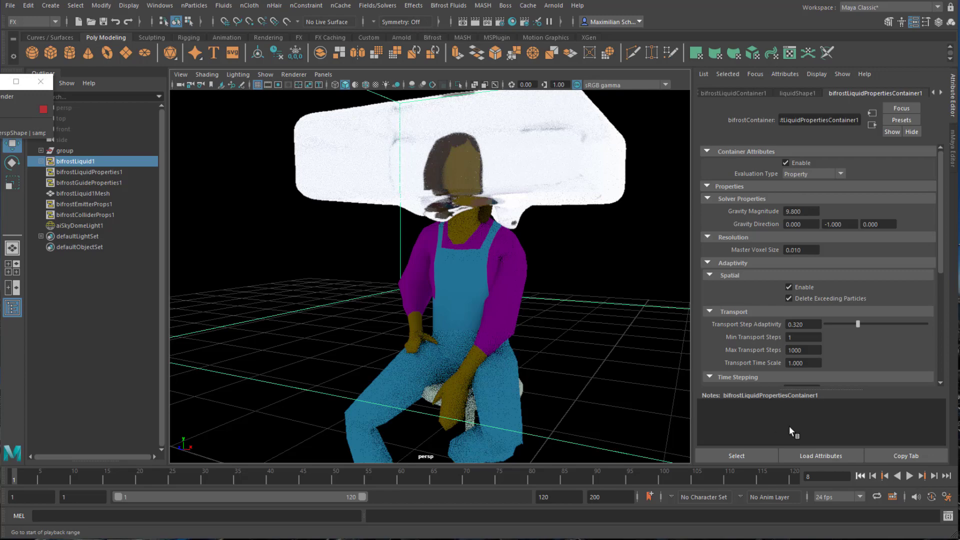
Play the finer 0.010-voxel liquid splash in the rendered view.
left_click(910, 476)
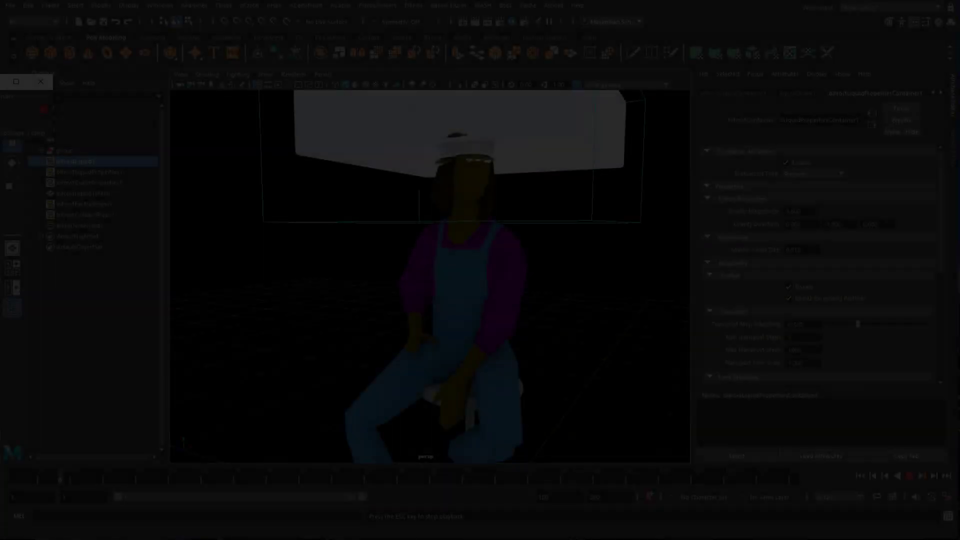